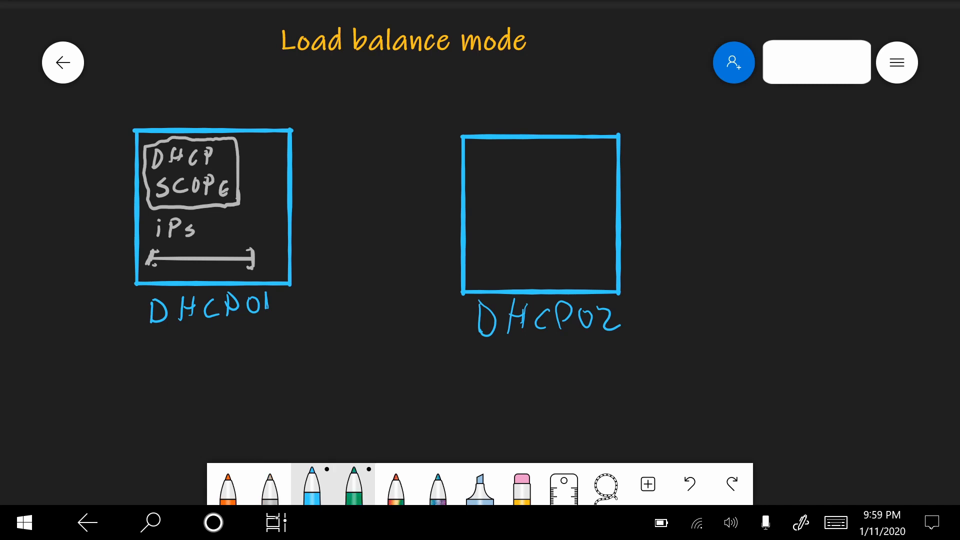
Draw a green two-way arrow between the servers; write boxed DHCP SCOPE and iPs in DHCP02
{"action": "left_click_drag", "start_coordinate": [293, 172], "coordinate": [458, 175]}
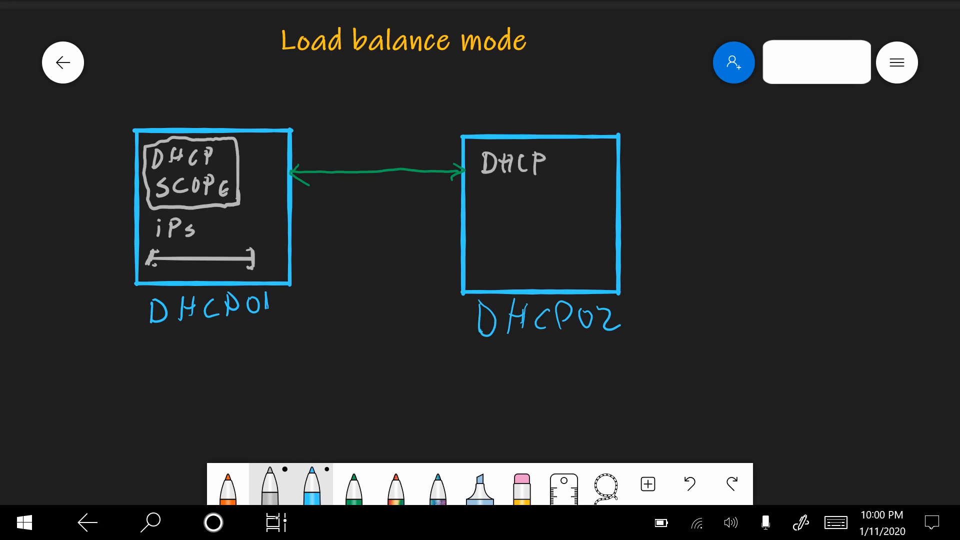
{"action": "left_click_drag", "start_coordinate": [484, 187], "coordinate": [539, 186]}
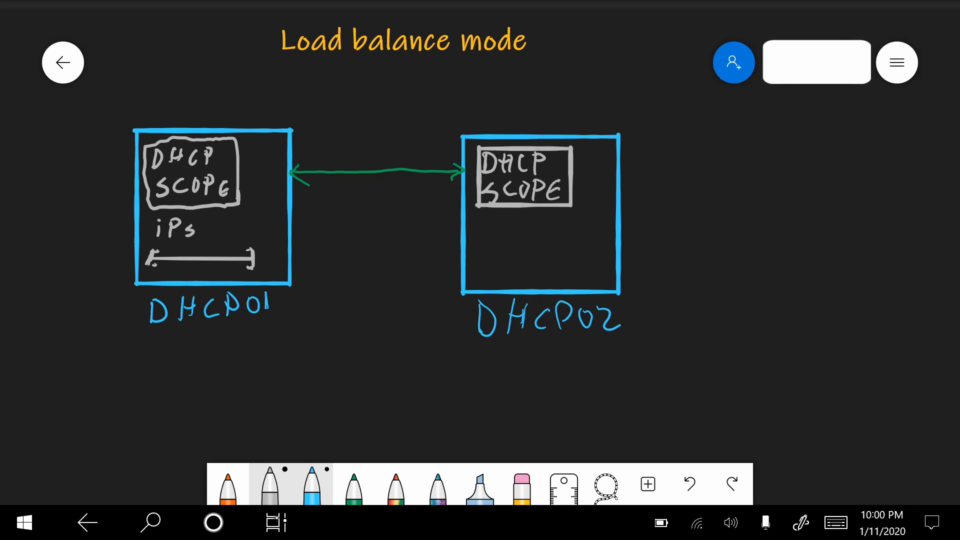
{"action": "left_click_drag", "start_coordinate": [490, 220], "coordinate": [496, 235]}
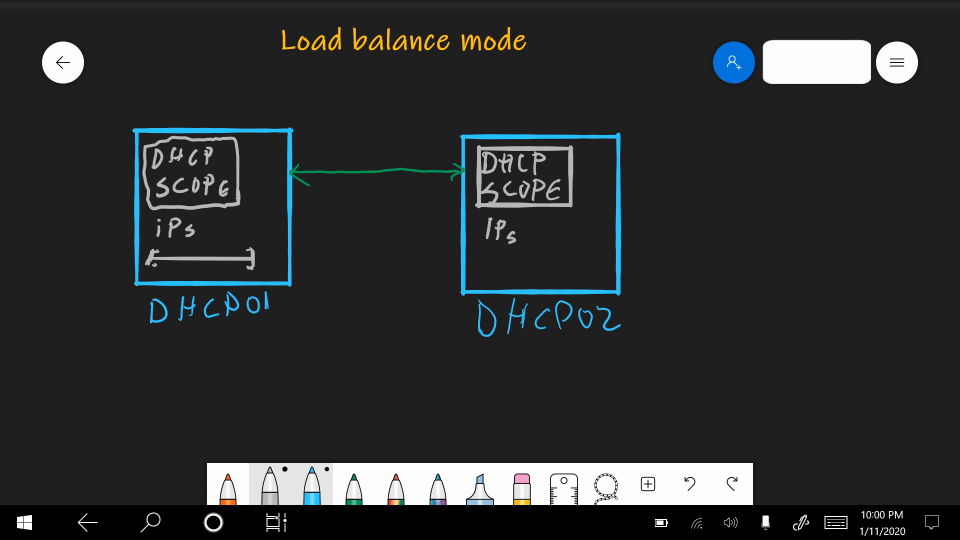
Draw DHCP02's grey IP range bar and scribble orange over parts of both range bars
{"action": "left_click", "coordinate": [228, 483]}
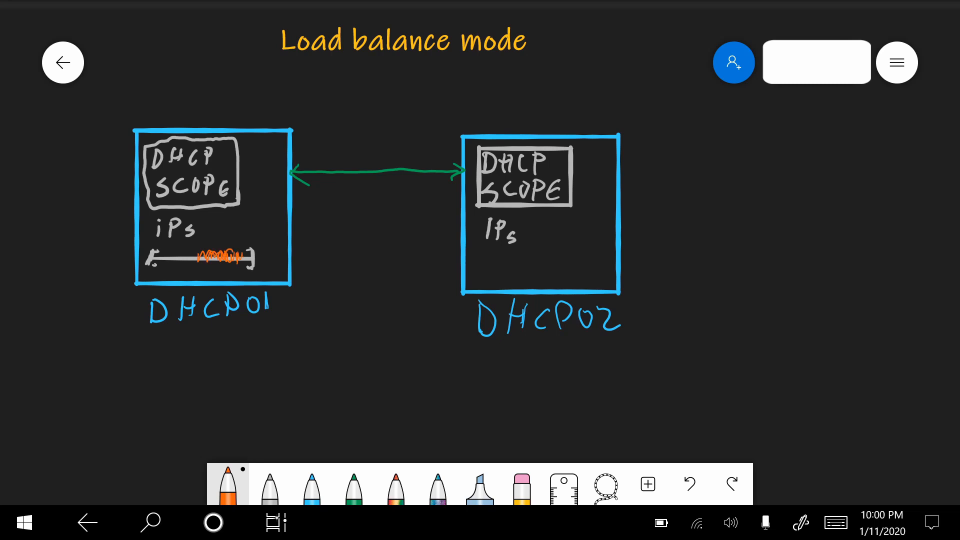
{"action": "left_click", "coordinate": [268, 483]}
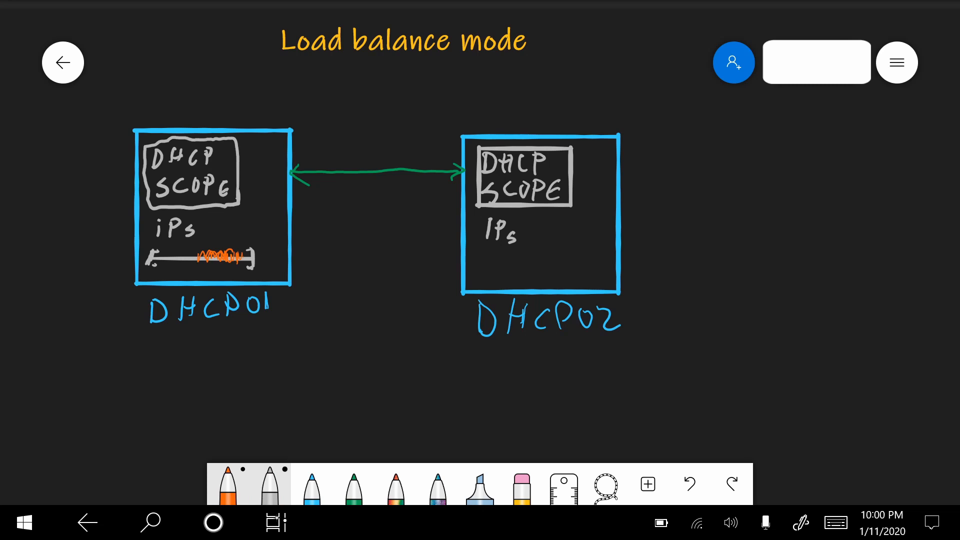
{"action": "left_click_drag", "start_coordinate": [479, 254], "coordinate": [484, 279]}
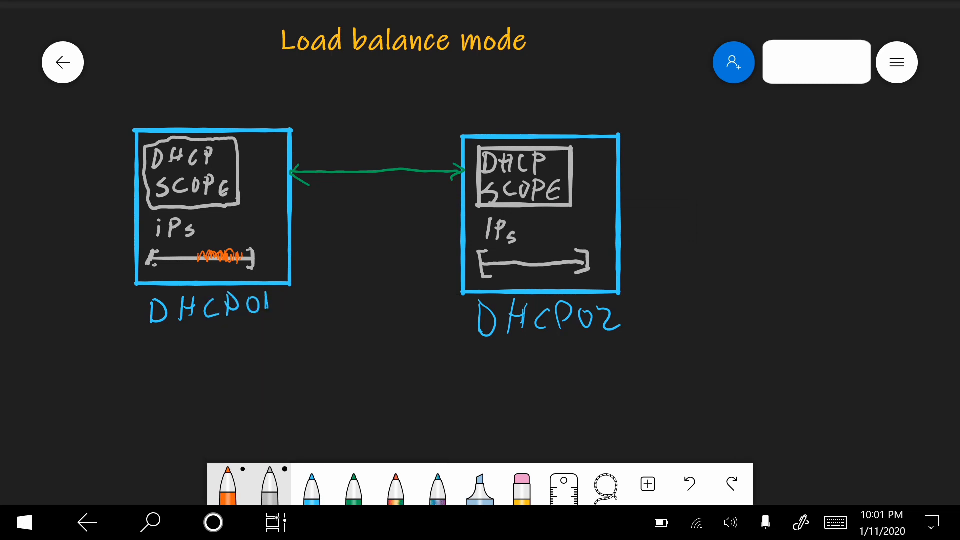
{"action": "left_click_drag", "start_coordinate": [490, 265], "coordinate": [524, 263]}
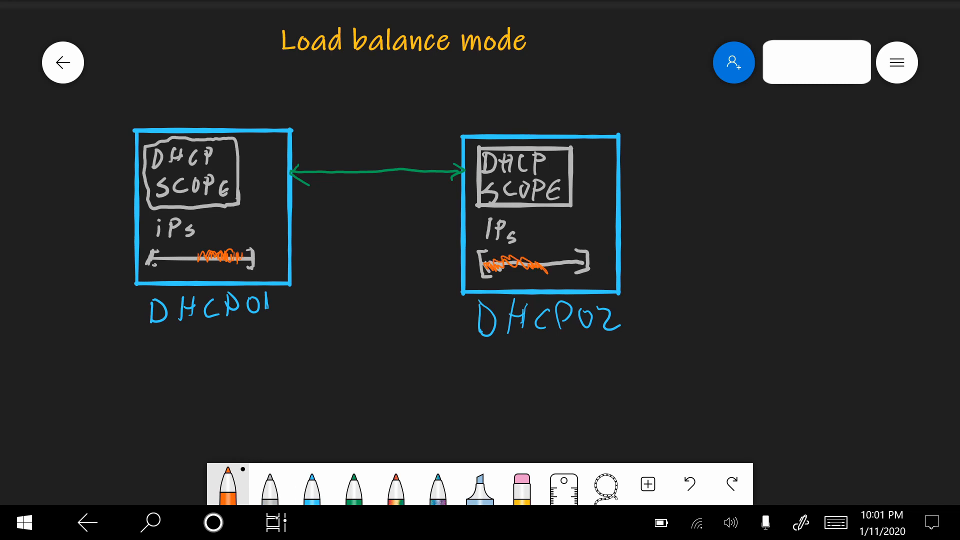
Scribble orange crossing strokes over DHCP01's boxed DHCP SCOPE label
{"action": "left_click", "coordinate": [227, 483]}
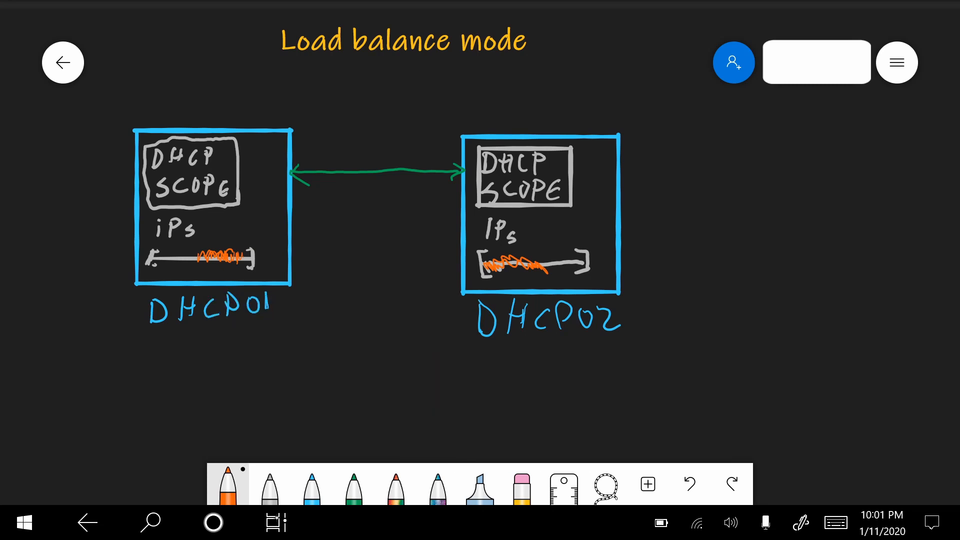
{"action": "left_click_drag", "start_coordinate": [153, 152], "coordinate": [235, 196]}
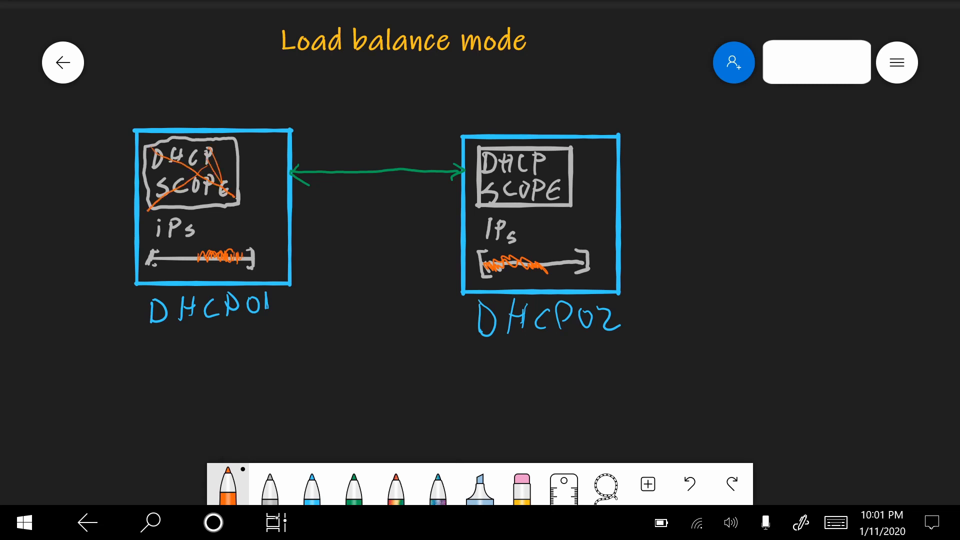
{"action": "left_click_drag", "start_coordinate": [166, 159], "coordinate": [221, 190]}
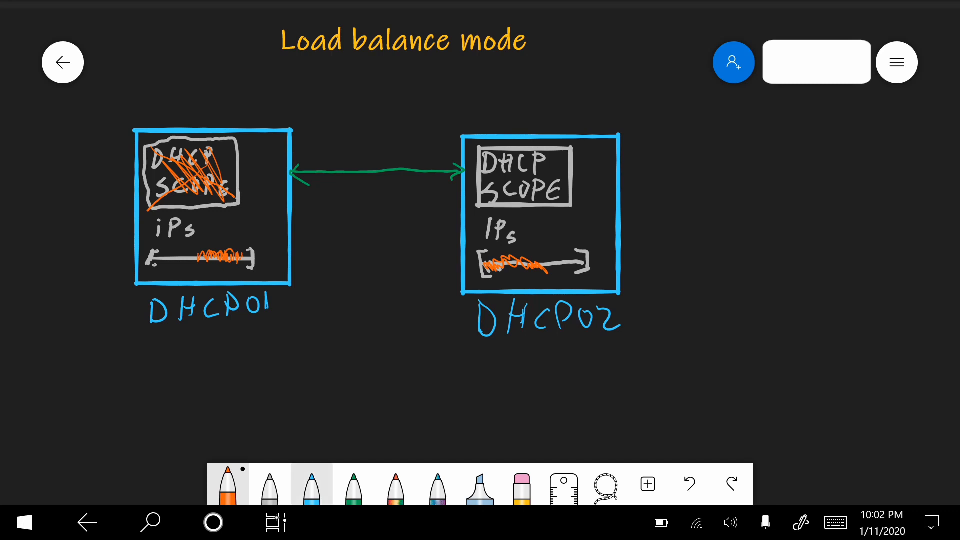
Write a blue (P.D.) tag beside DHCP02 and erase DHCP02's IP range bar
{"action": "left_click", "coordinate": [312, 485]}
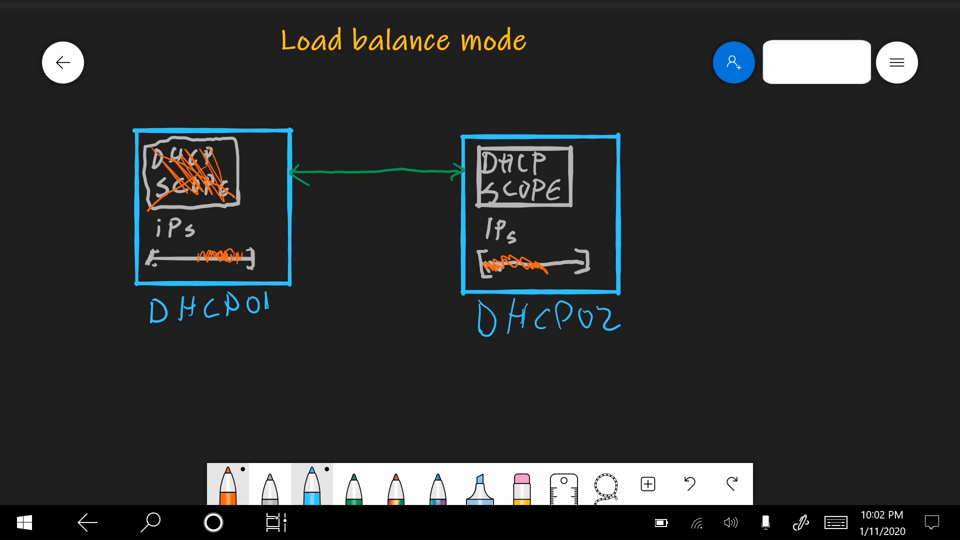
{"action": "left_click_drag", "start_coordinate": [643, 291], "coordinate": [671, 330]}
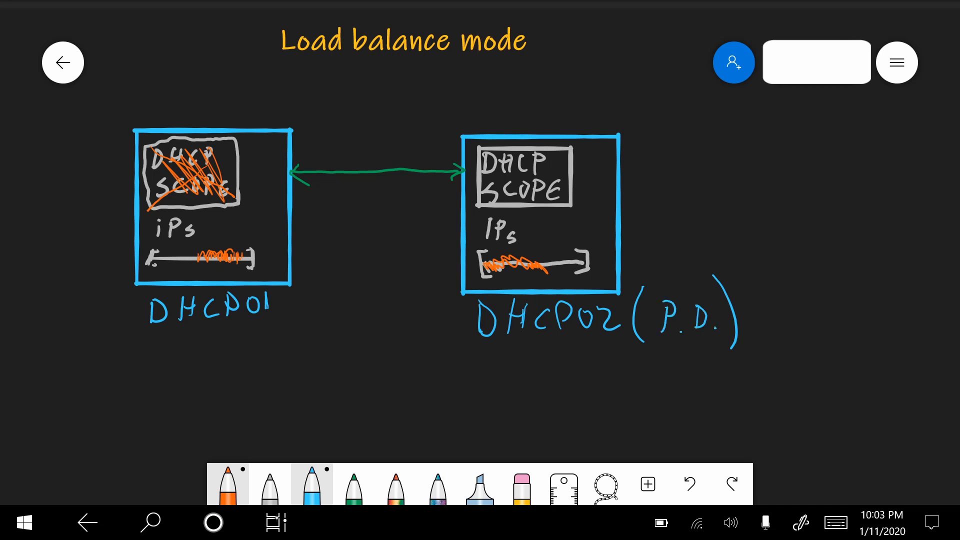
{"action": "left_click", "coordinate": [268, 484]}
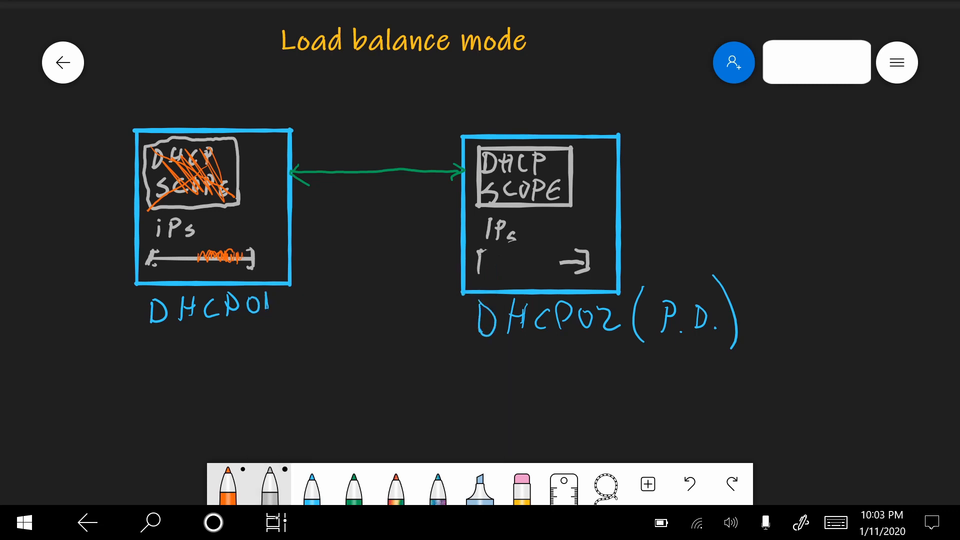
{"action": "left_click_drag", "start_coordinate": [484, 264], "coordinate": [581, 264]}
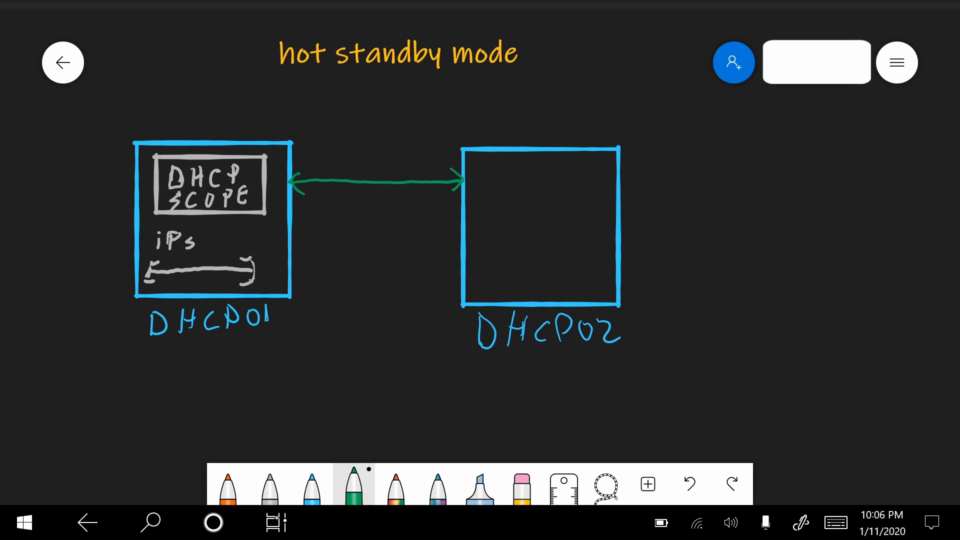
Draw a grey box reading DHCP SCOPE across the top of DHCP02
{"action": "left_click", "coordinate": [269, 487]}
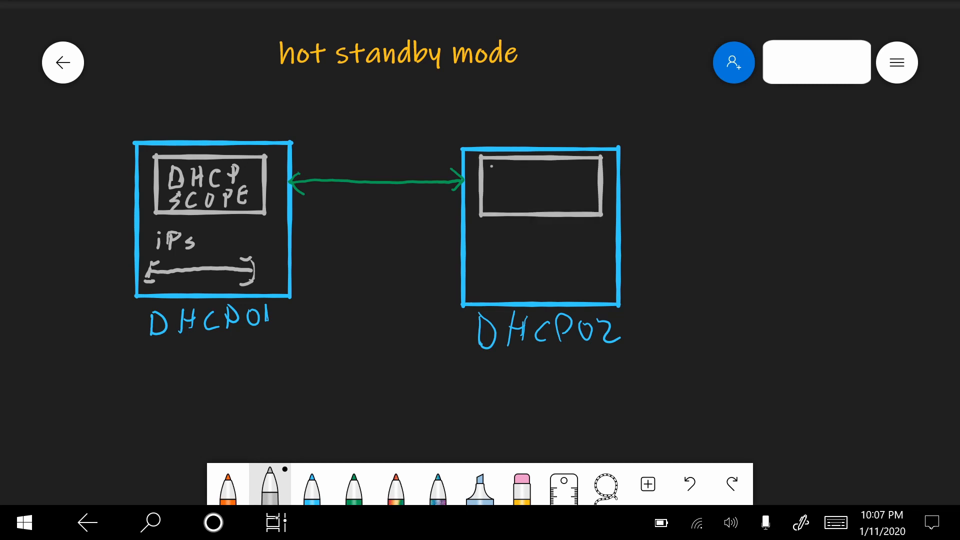
{"action": "type", "text": "DHCP"}
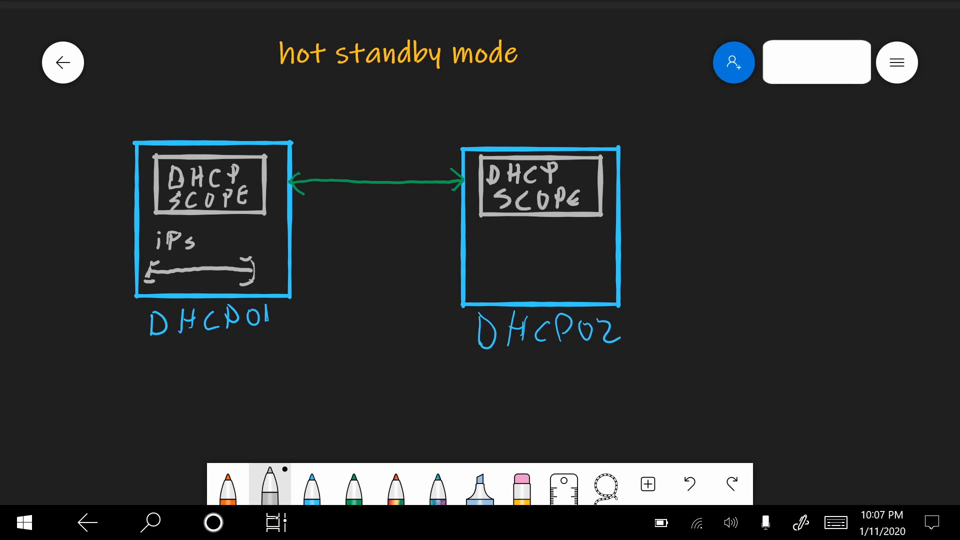
Handwrite iPs in grey below DHCP02's DHCP SCOPE box
{"action": "left_click_drag", "start_coordinate": [486, 230], "coordinate": [502, 254]}
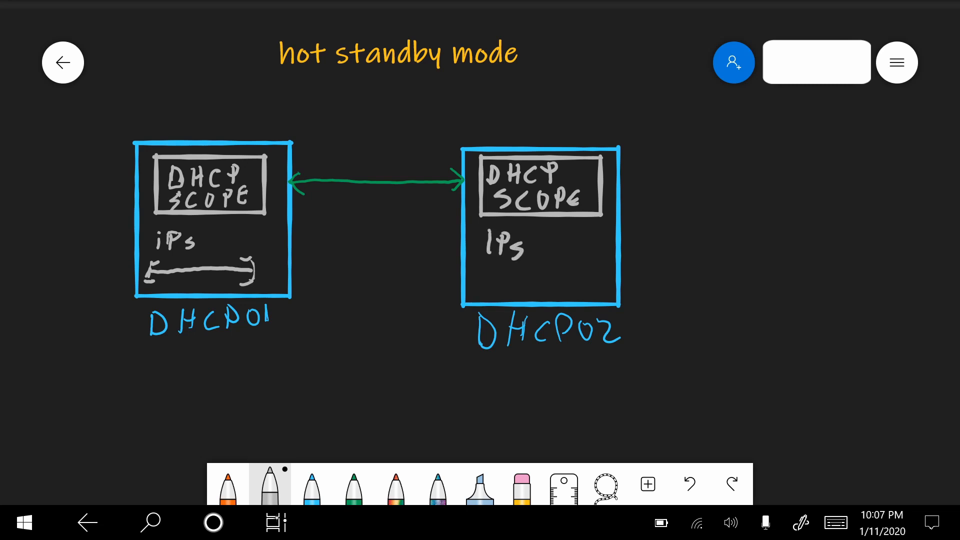
{"action": "left_click", "coordinate": [312, 483]}
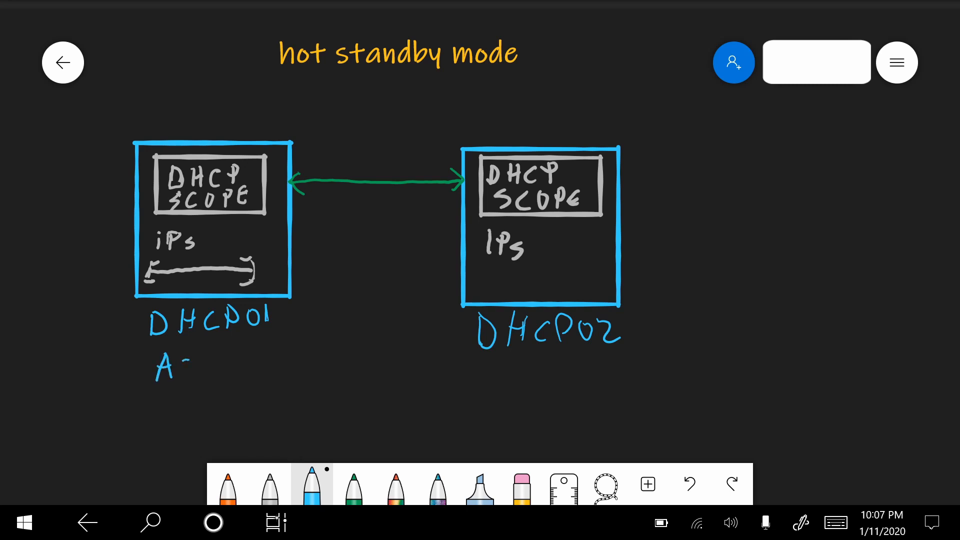
Handwrite ACTIVE beneath DHCP01 and STANDBY beneath DHCP02 in blue
{"action": "left_click_drag", "start_coordinate": [165, 365], "coordinate": [235, 364]}
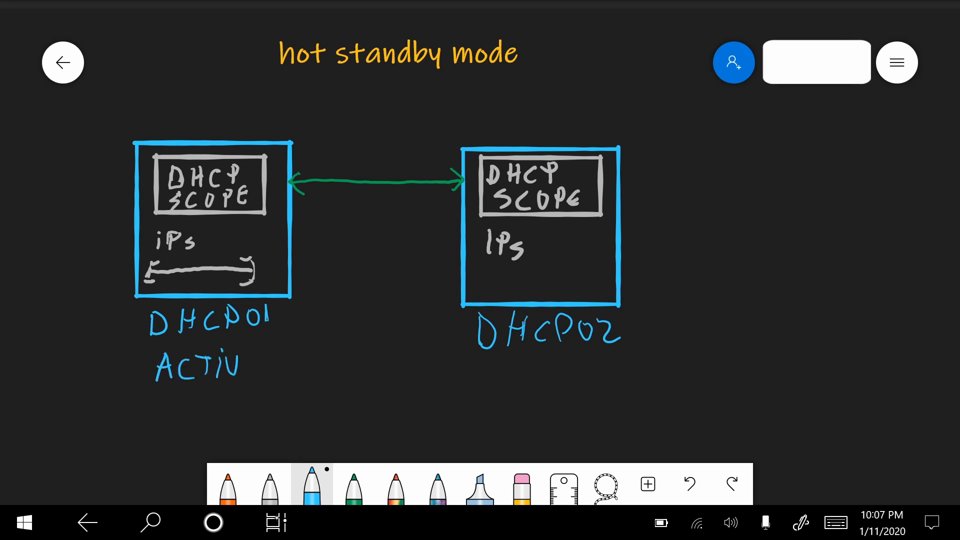
{"action": "type", "text": "E"}
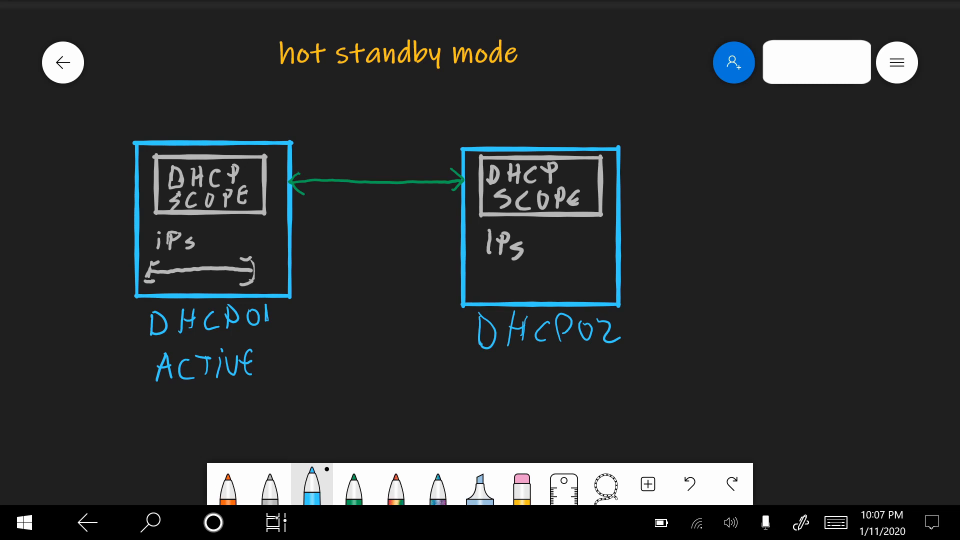
{"action": "left_click_drag", "start_coordinate": [496, 364], "coordinate": [523, 386]}
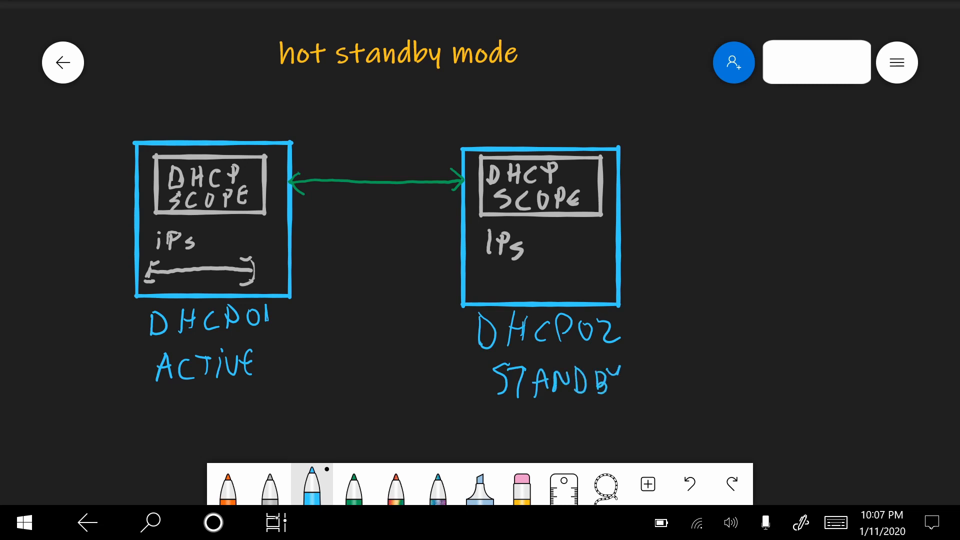
{"action": "left_click_drag", "start_coordinate": [617, 368], "coordinate": [612, 407]}
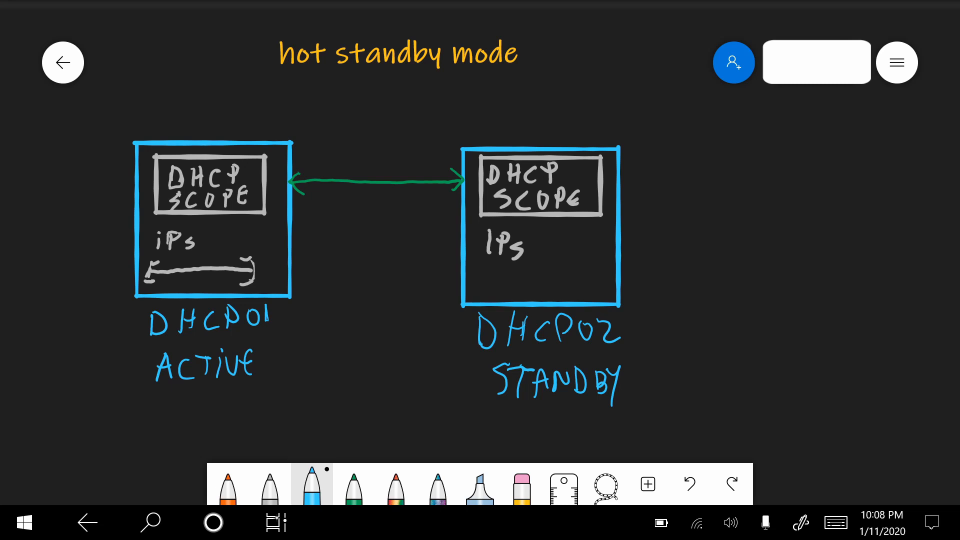
{"action": "left_click", "coordinate": [228, 484]}
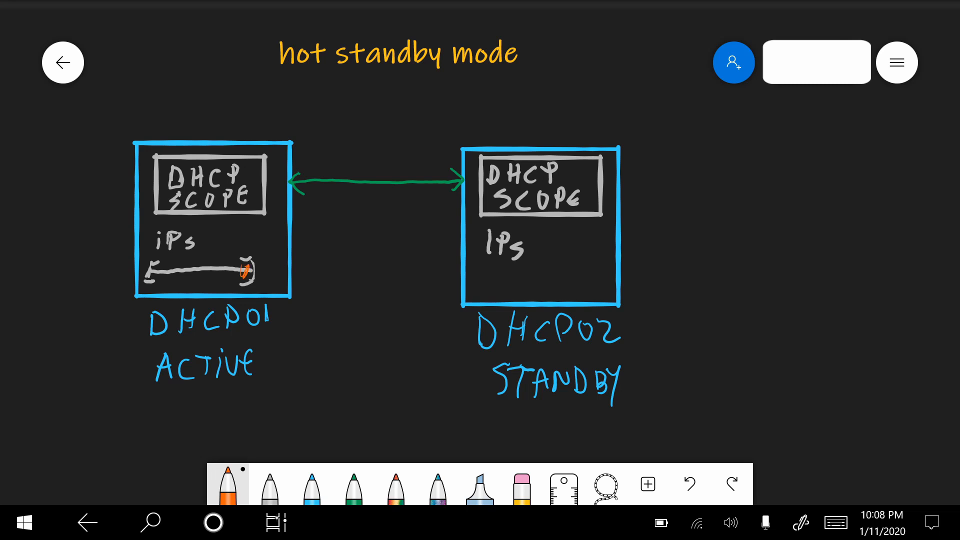
Draw an orange X over DHCP01's DHCP SCOPE box
{"action": "left_click_drag", "start_coordinate": [178, 162], "coordinate": [248, 202]}
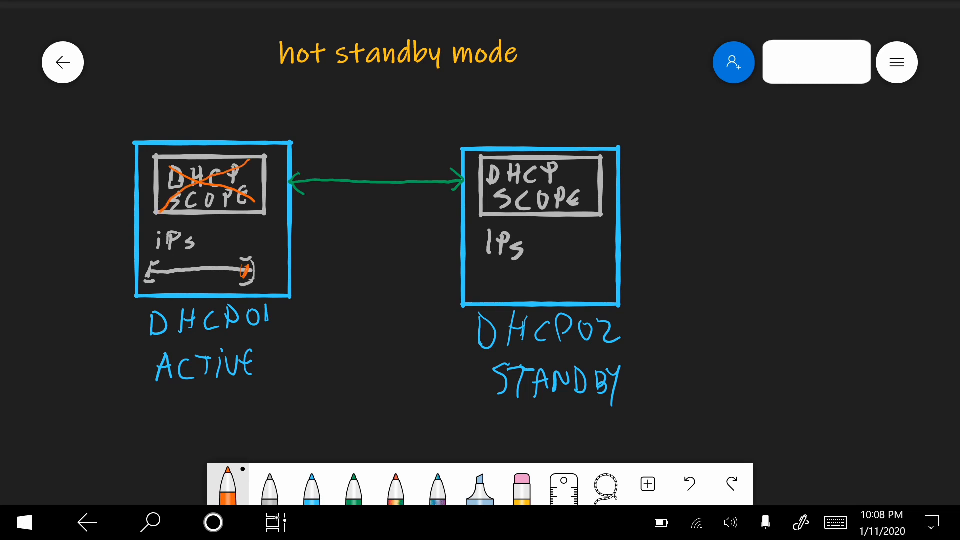
{"action": "left_click", "coordinate": [311, 484]}
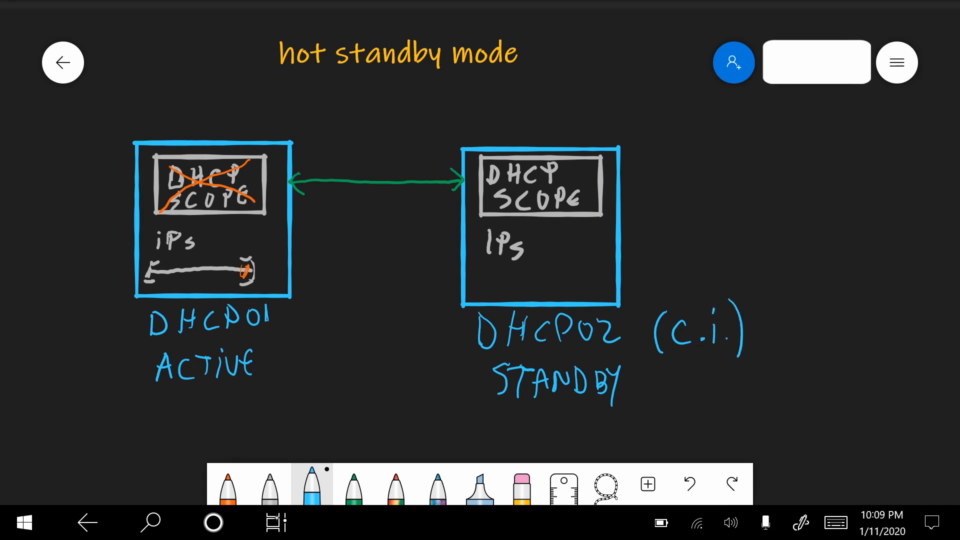
Draw grey opening and closing range brackets under iPs in DHCP02
{"action": "left_click", "coordinate": [270, 483]}
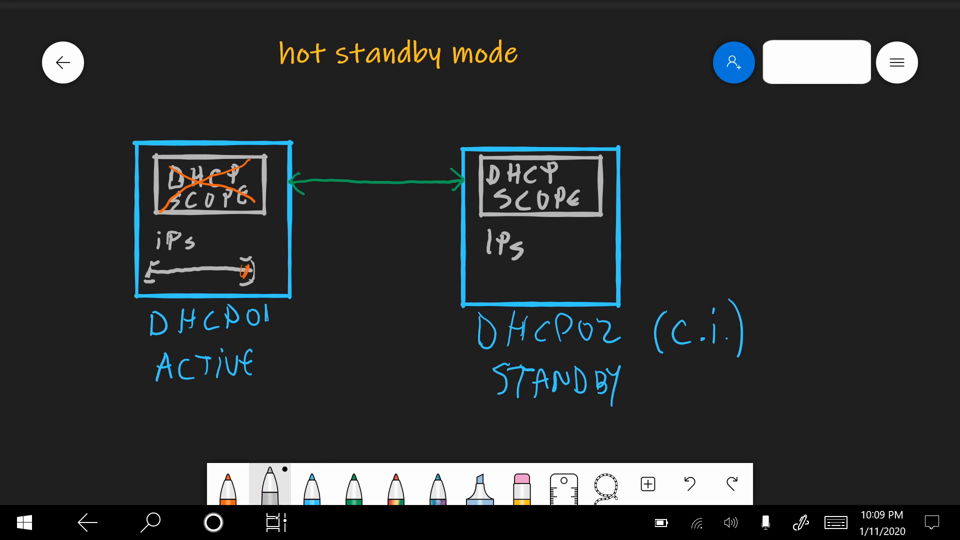
{"action": "left_click_drag", "start_coordinate": [483, 264], "coordinate": [493, 288]}
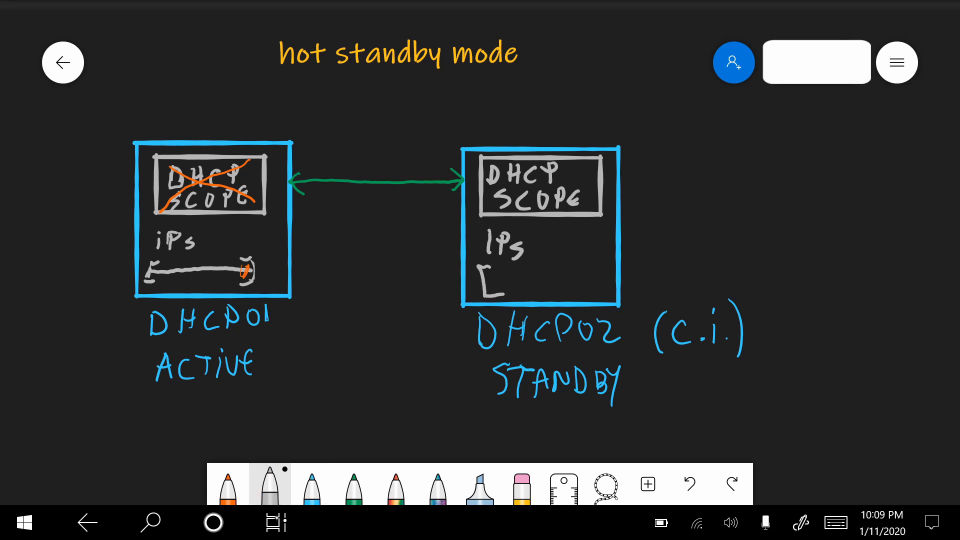
{"action": "left_click_drag", "start_coordinate": [588, 263], "coordinate": [597, 294]}
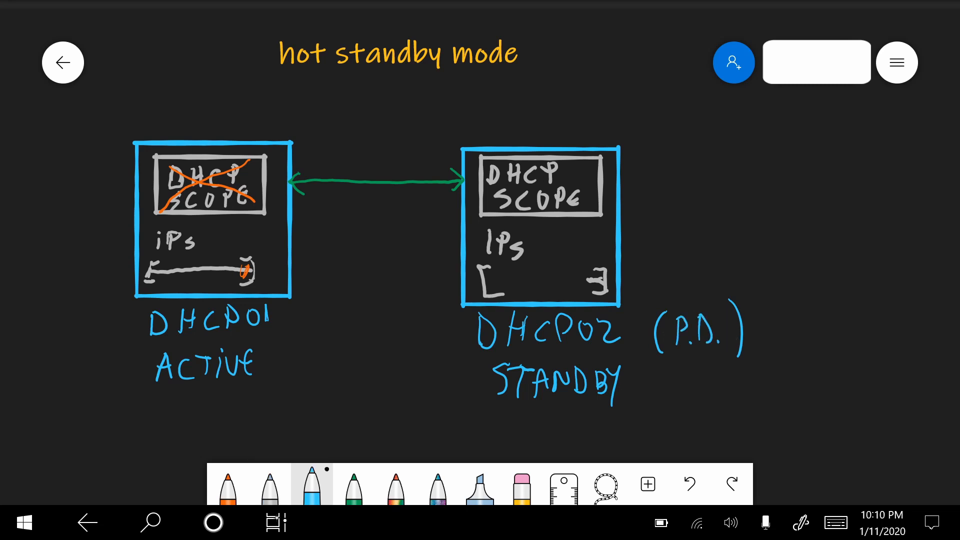
{"action": "left_click", "coordinate": [270, 483]}
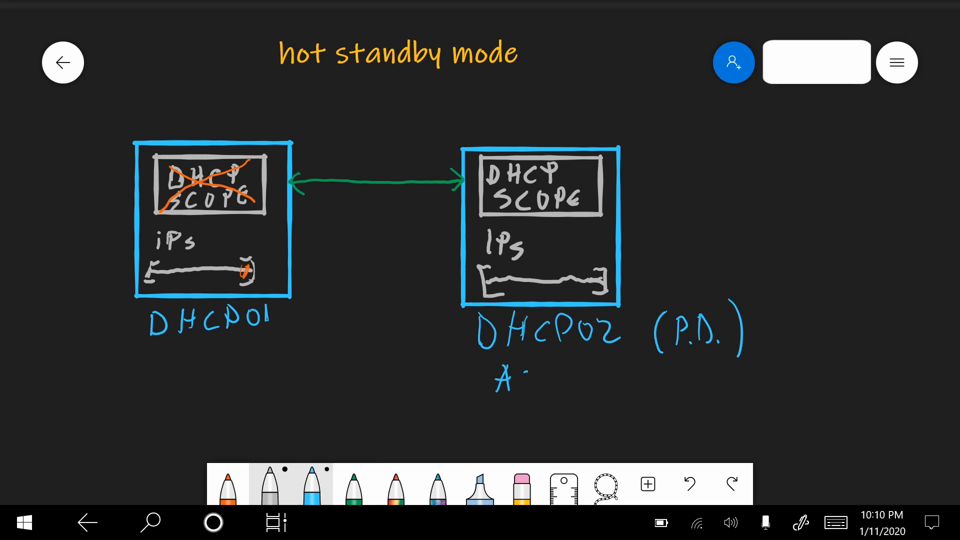
Write blue ACTIVE beneath DHCP02 and STANDBY beneath DHCP01, replacing the old labels
{"action": "left_click_drag", "start_coordinate": [520, 377], "coordinate": [572, 377]}
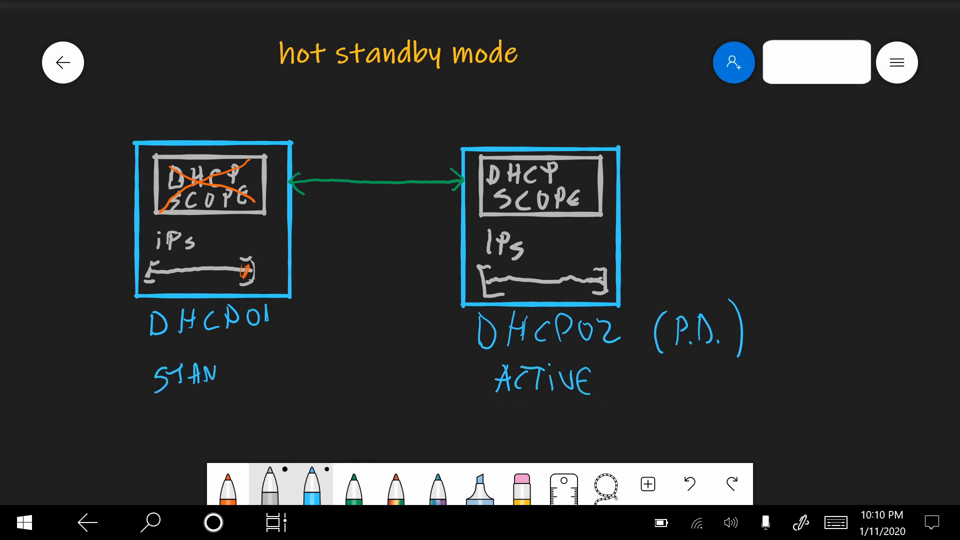
{"action": "type", "text": "DBY"}
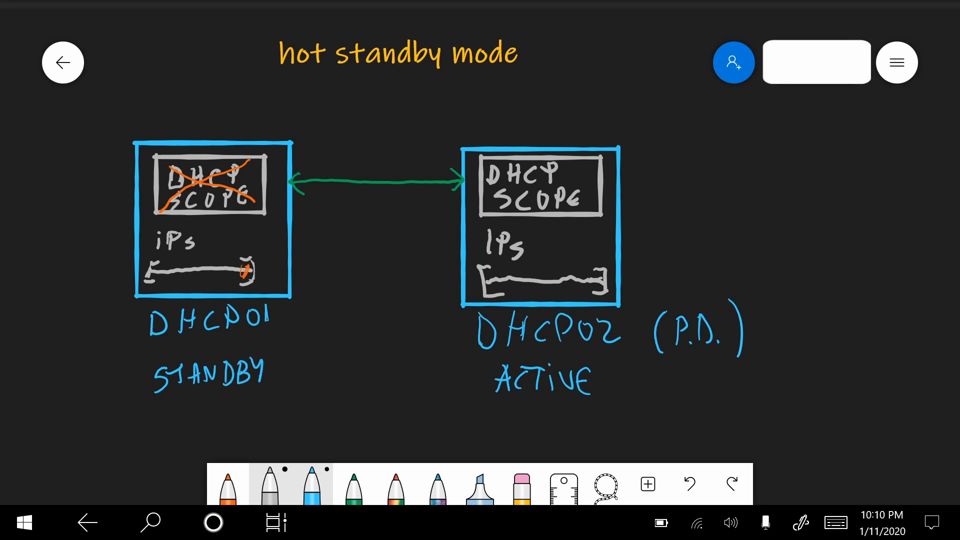